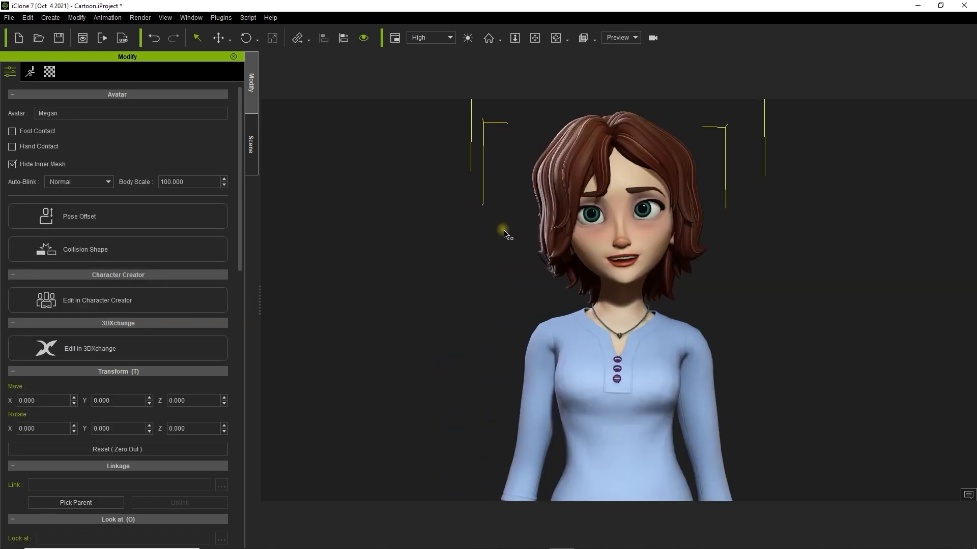
- Convert Megan's materials to the Digital Human shader type via Convert Object Shader
left_click(48, 71)
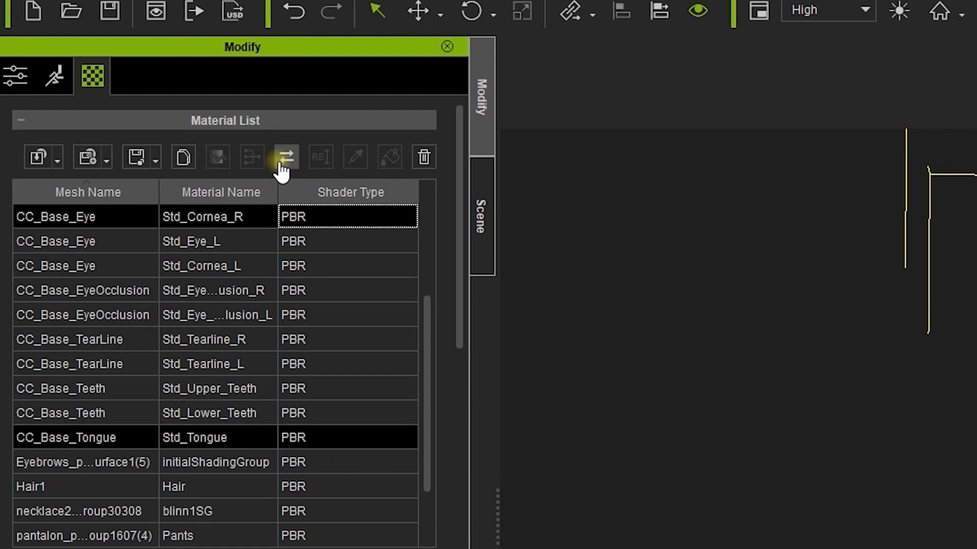
left_click(284, 157)
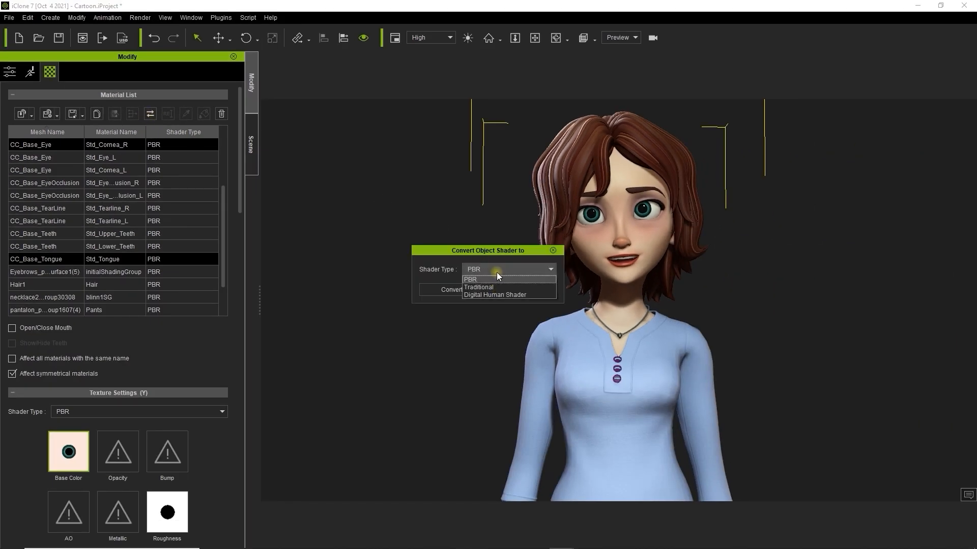
left_click(496, 295)
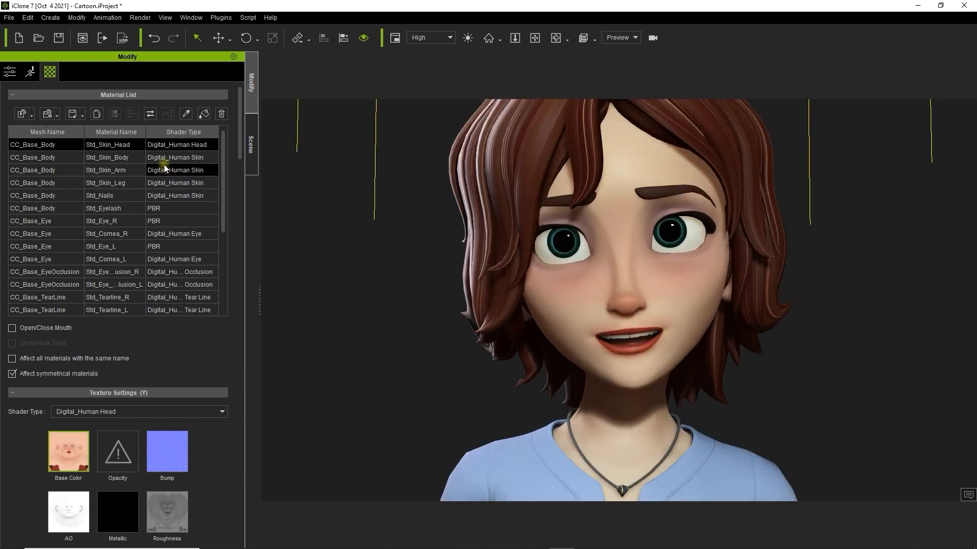
- Set Std_Skin_Body's subsurface scatter SSS Radius to about 1.87
left_click(107, 157)
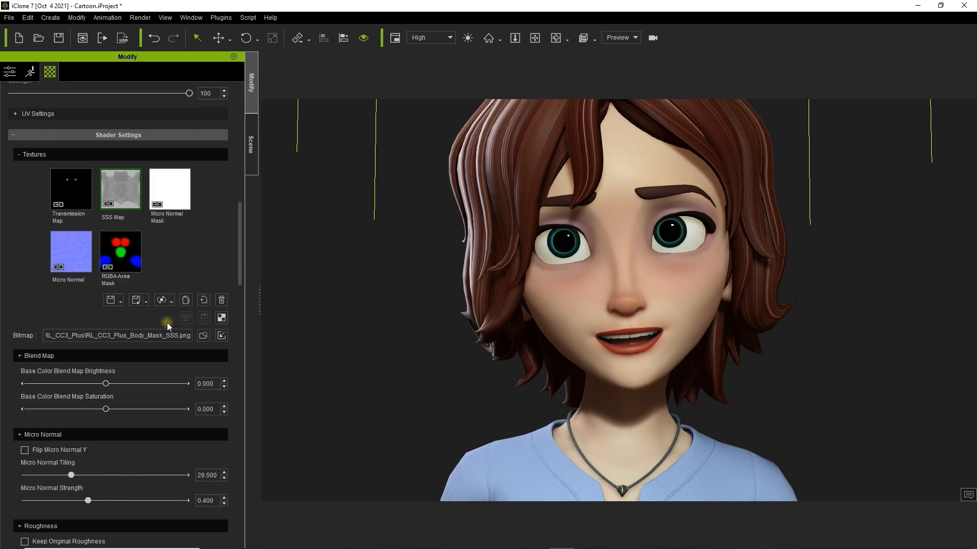
scroll("down", 3)
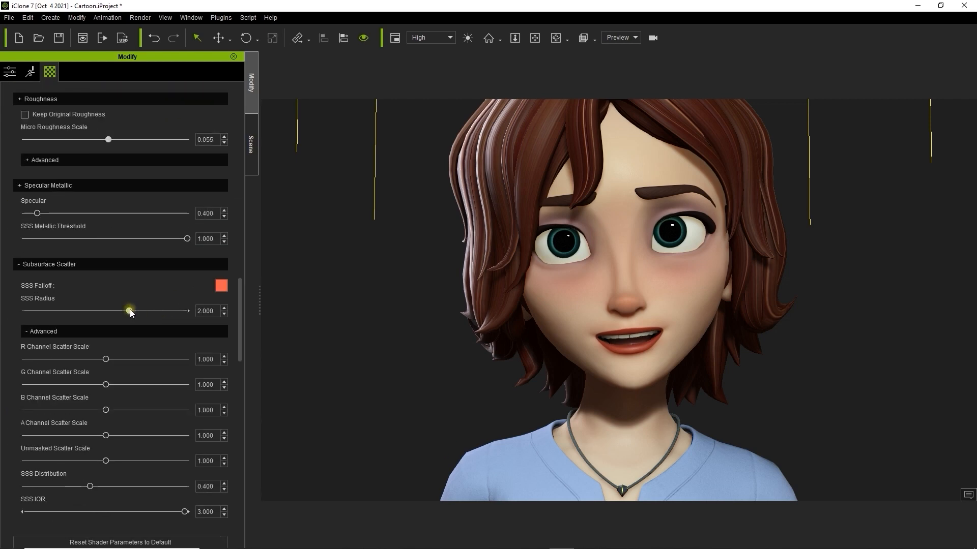
left_click_drag(131, 312, 185, 311)
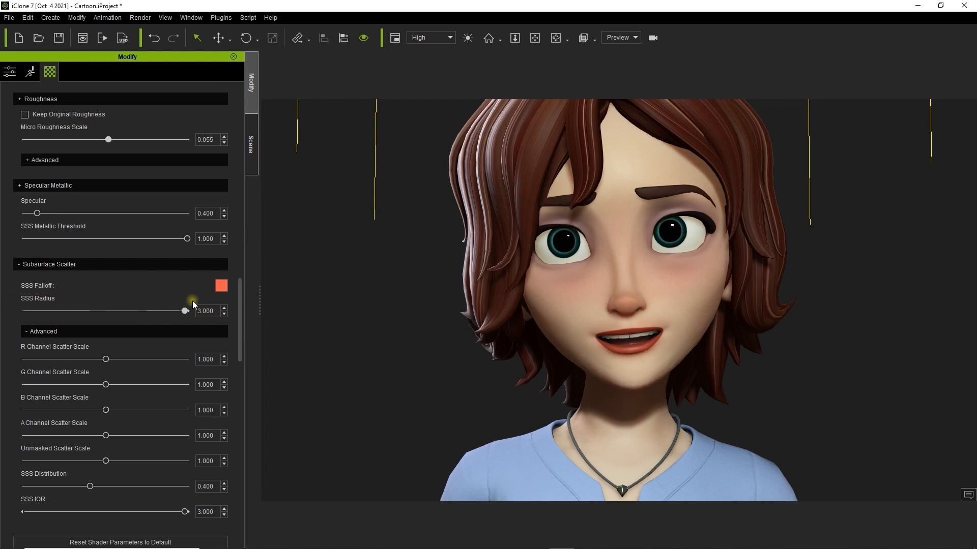
left_click_drag(184, 311, 121, 311)
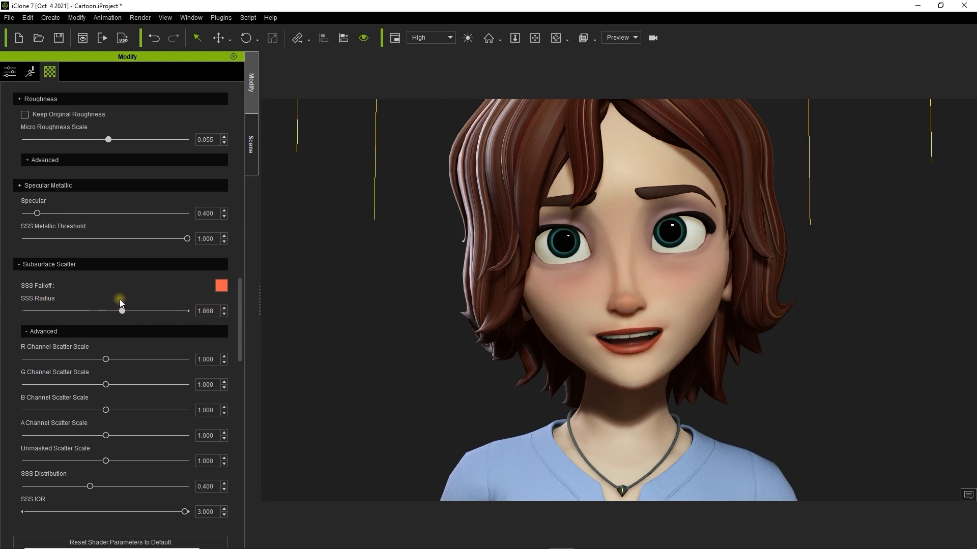
left_click_drag(121, 312, 164, 311)
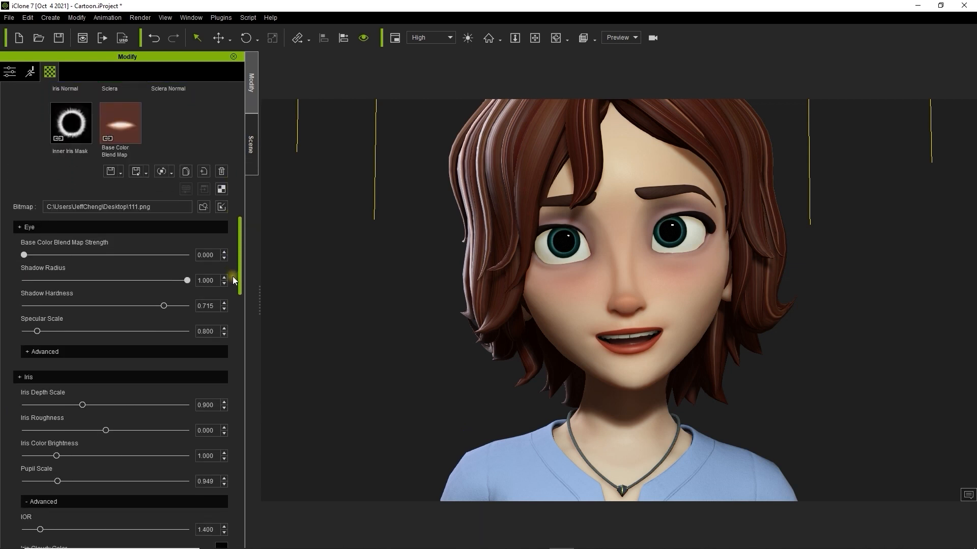
- Set the eye's Sclera Brightness to about 1.317 and its SSS Radius to about 2.4
scroll("down", 3)
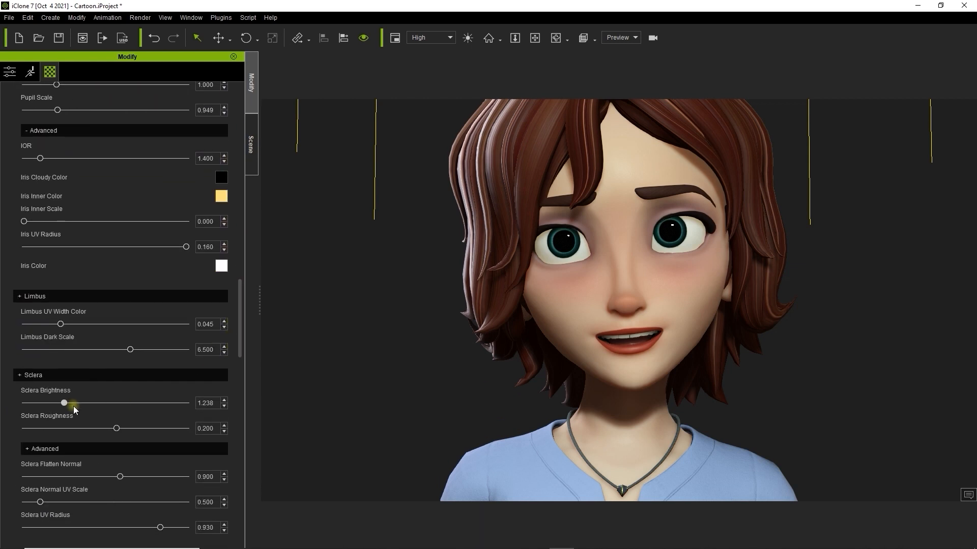
left_click_drag(73, 403, 62, 403)
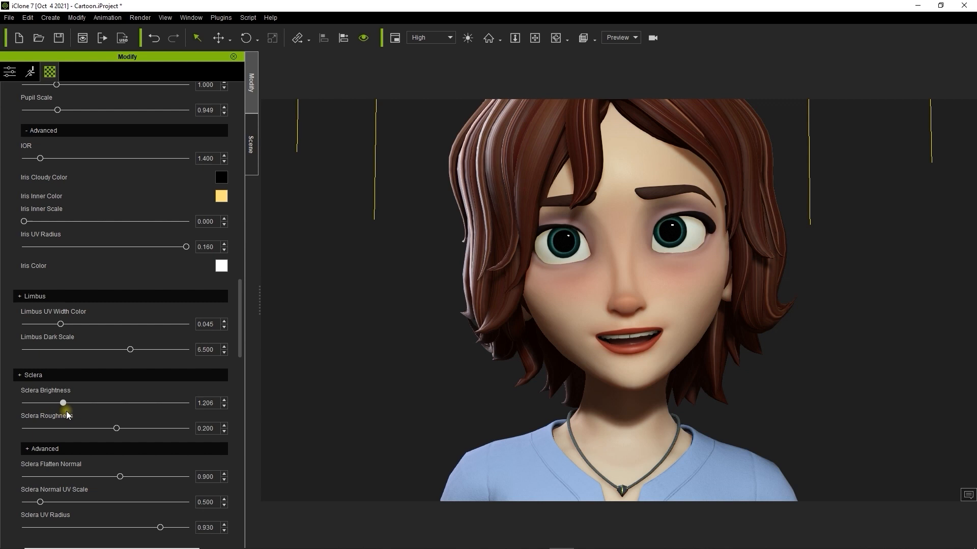
left_click_drag(62, 402, 67, 403)
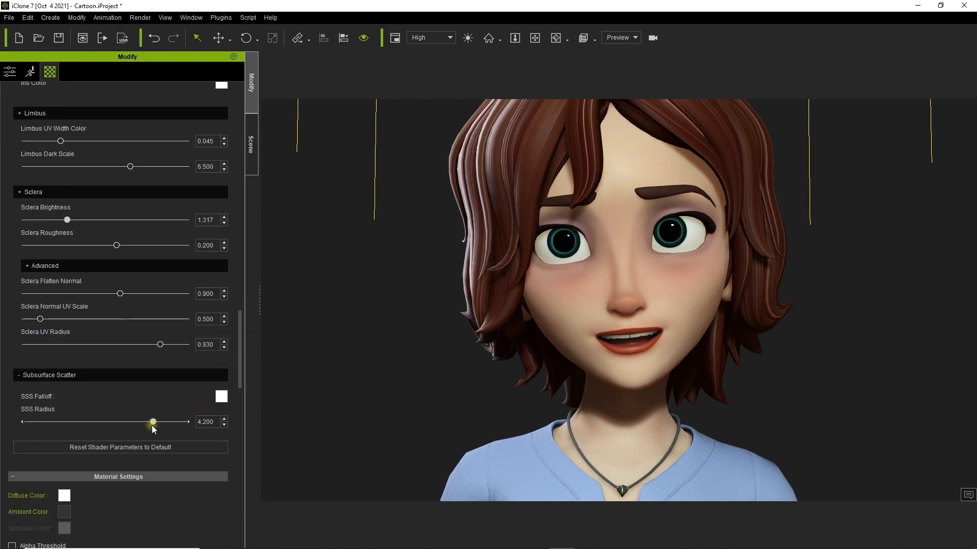
left_click_drag(153, 421, 81, 421)
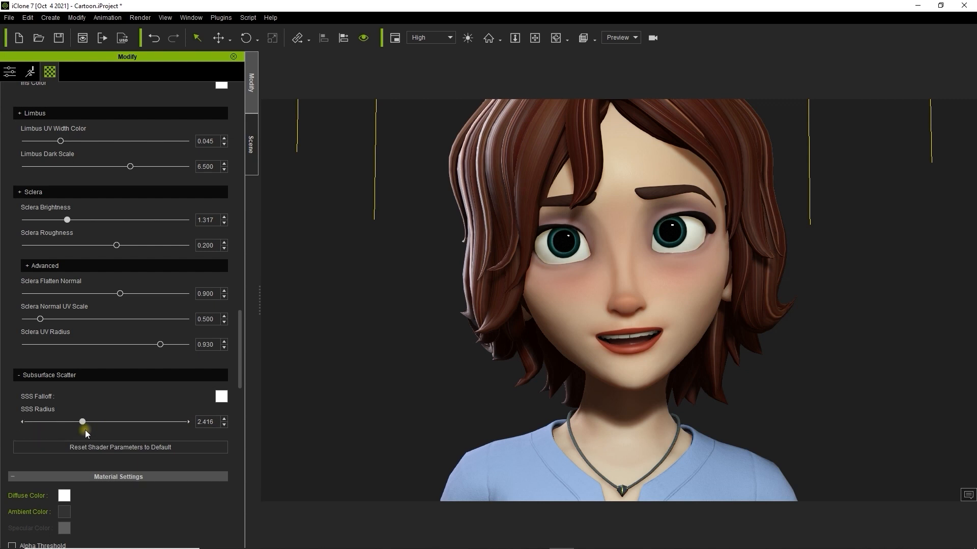
mouse_move(438, 330)
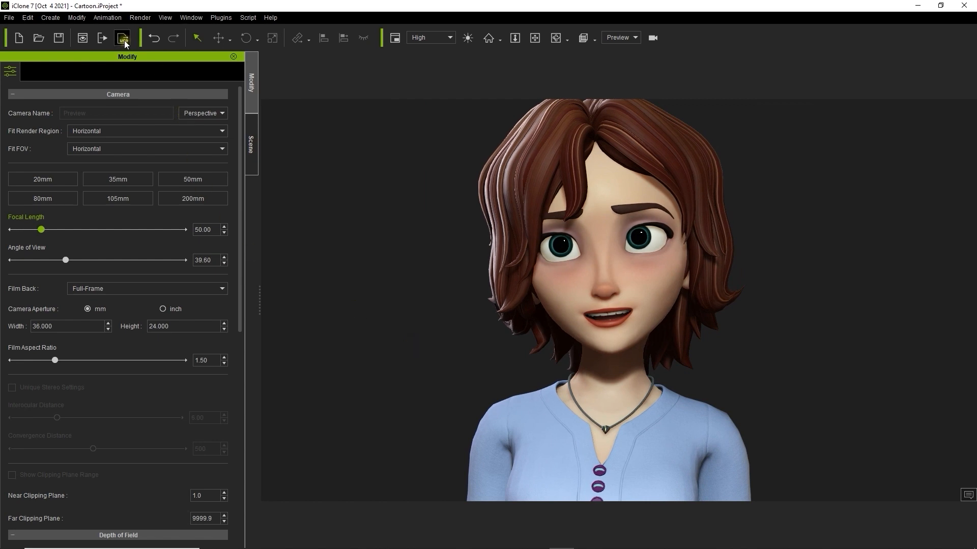
- Configure USD export for the whole scene with RTX Path-Traced render mode
left_click(122, 38)
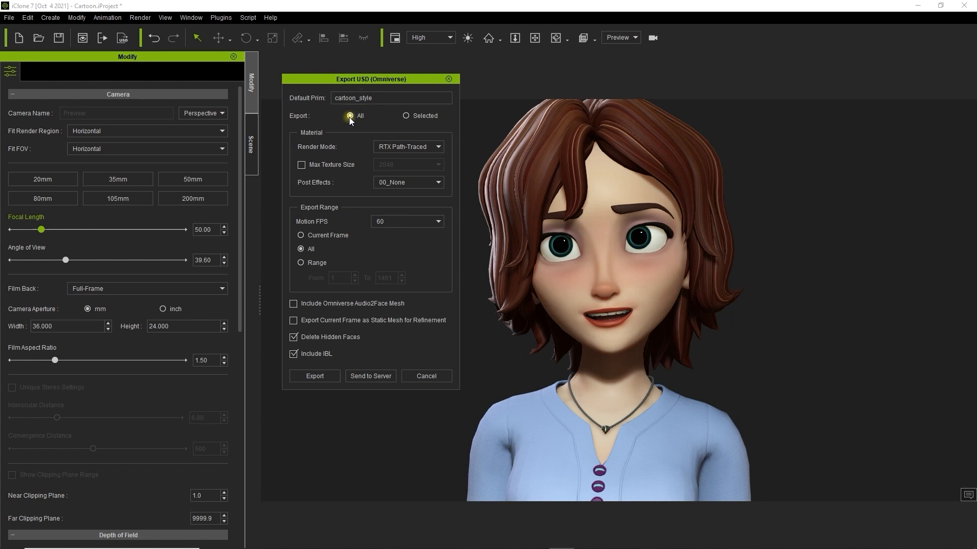
left_click(408, 146)
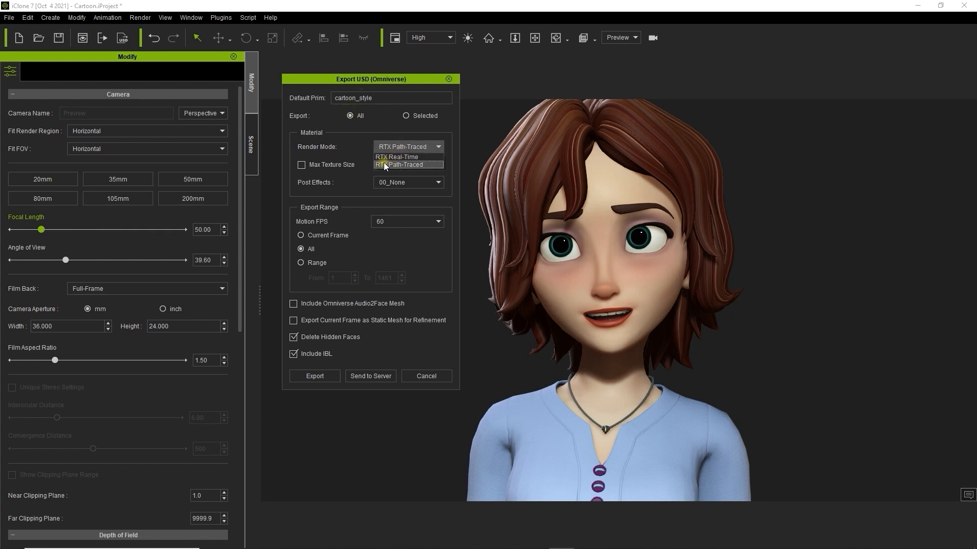
left_click(400, 165)
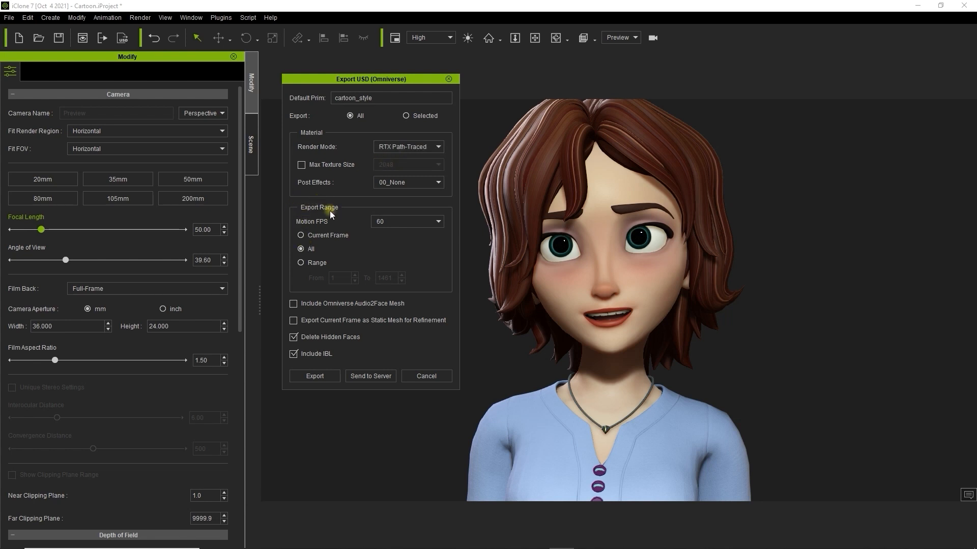
- Set the export range to all frames and run the USD export
left_click(301, 235)
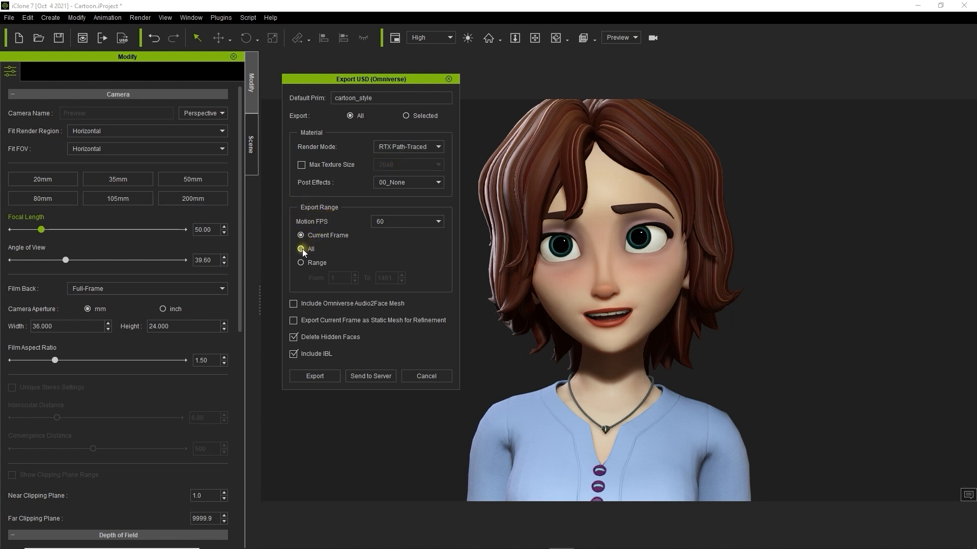
left_click(301, 262)
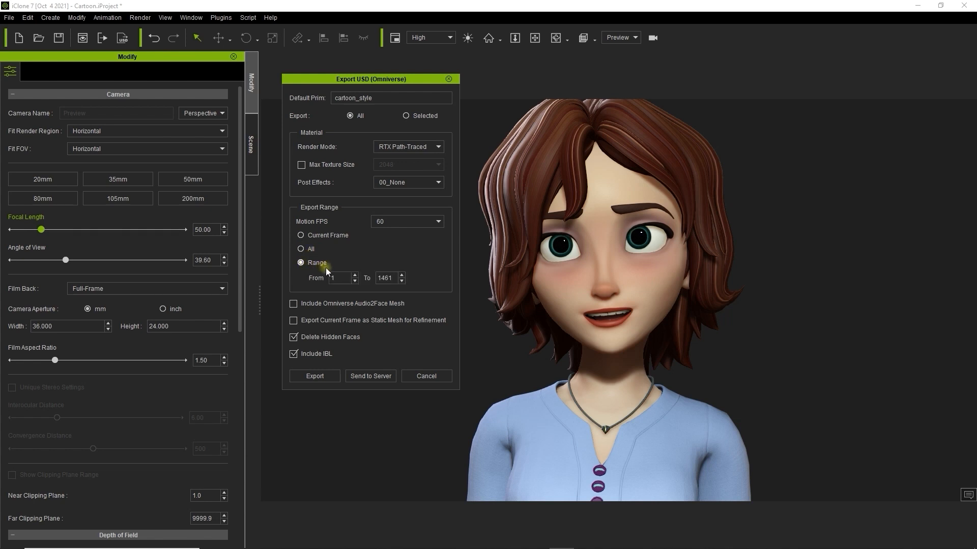
left_click(301, 248)
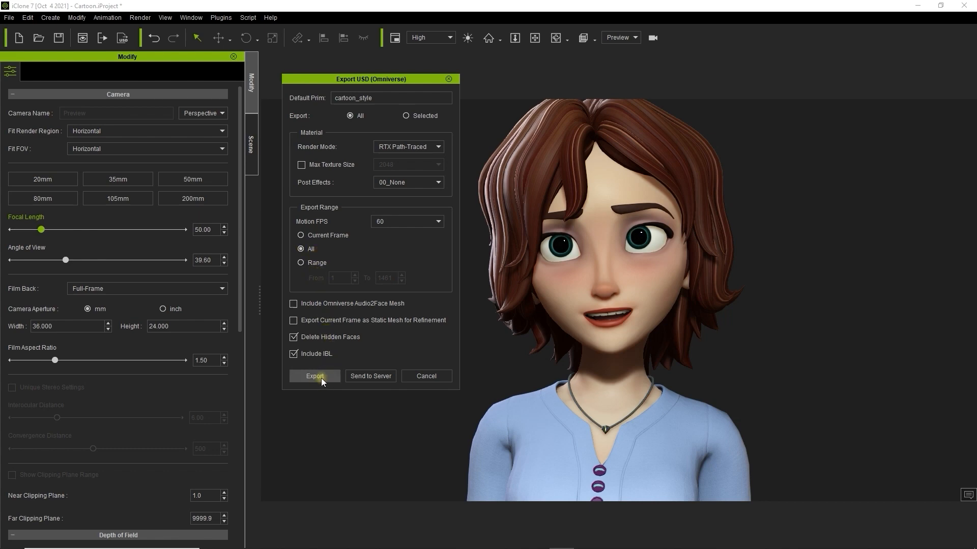
left_click(315, 375)
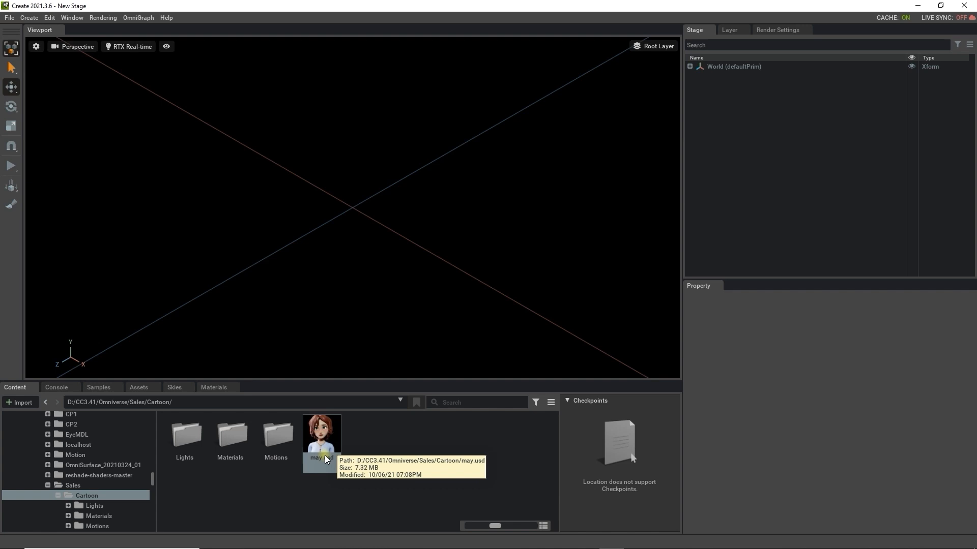
- Load may.usd and expand cartoon_style and LightRoot to reveal the imported lights
double_click(322, 434)
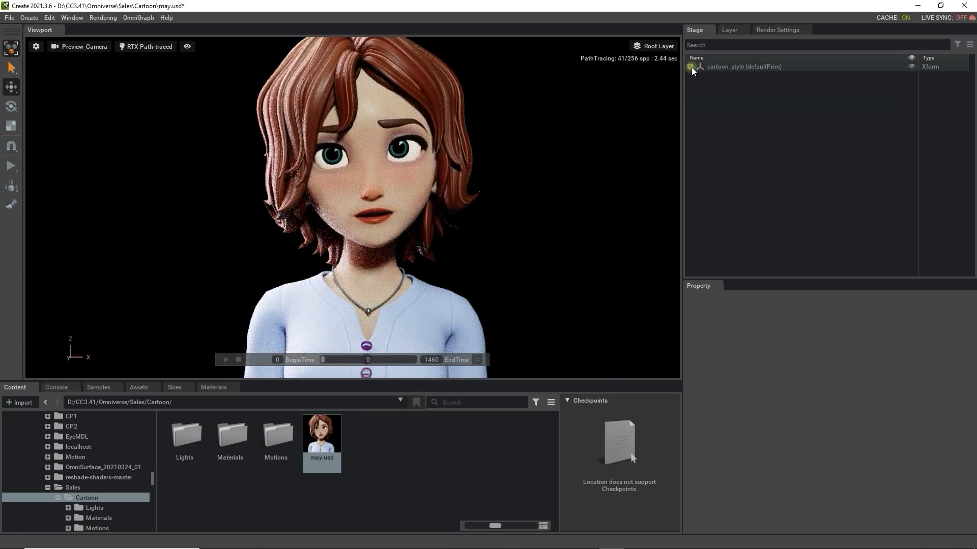
left_click(690, 67)
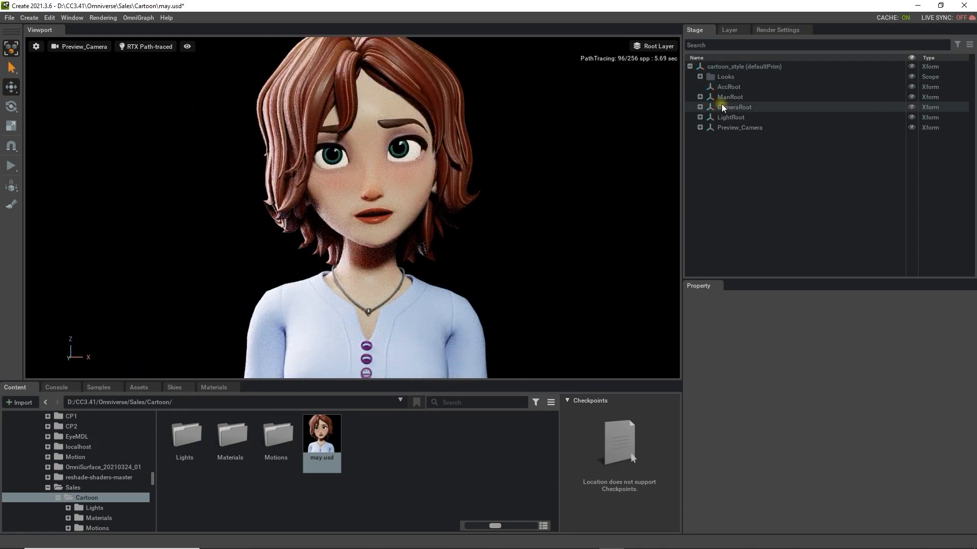
left_click(700, 117)
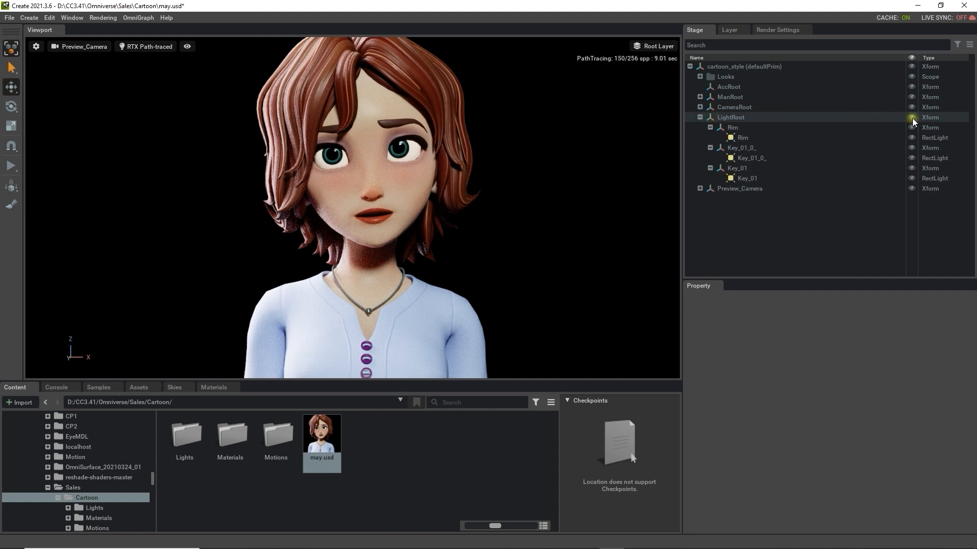
- Hide LightRoot, add the adams_place_bridge_4k sky and rotate its DomeLight 131° around Z
left_click(174, 386)
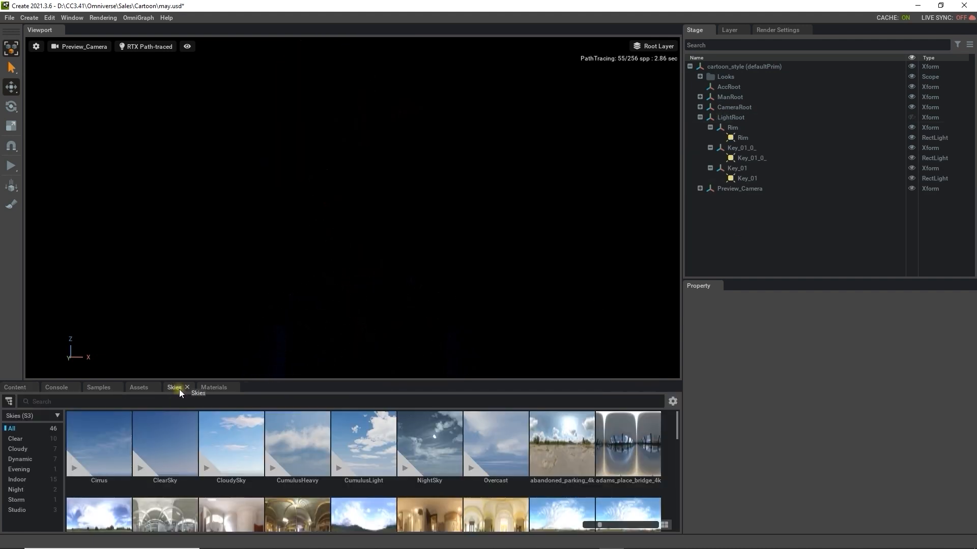
left_click(628, 444)
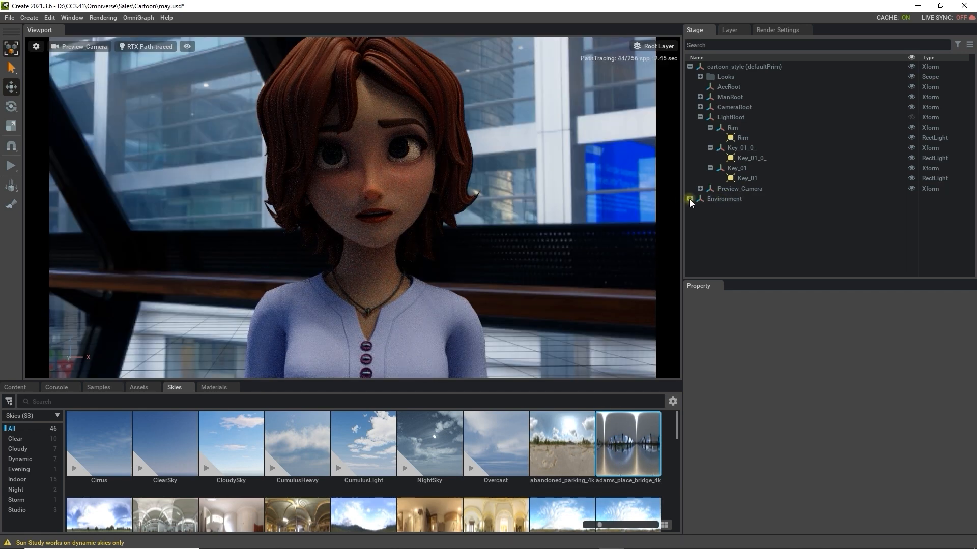
left_click(690, 198)
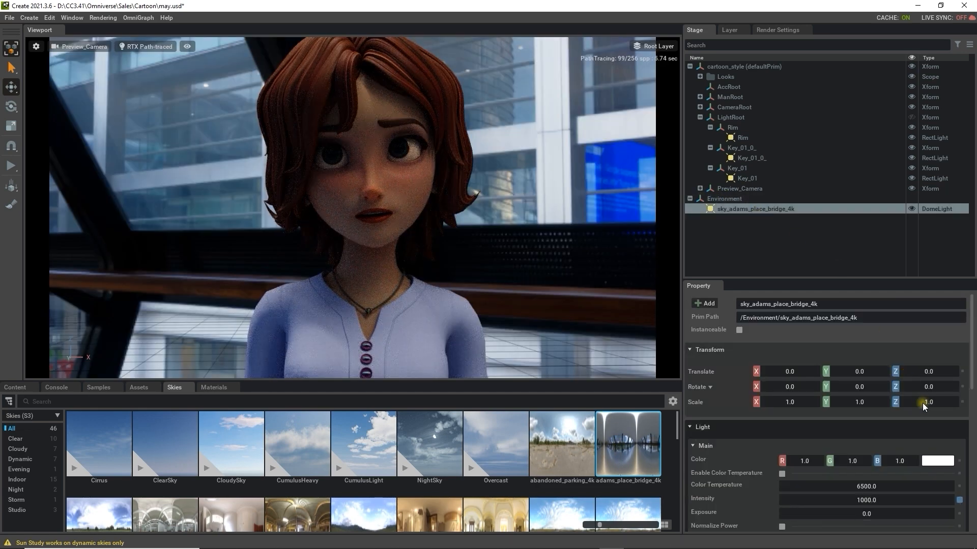
left_click_drag(927, 387, 972, 386)
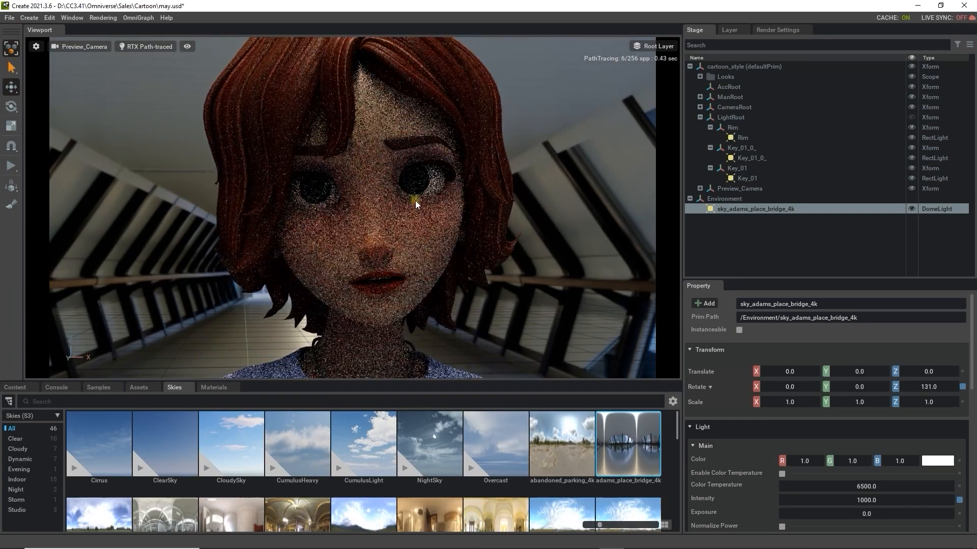
- Enable path-traced denoising in Render Settings and return to the Stage to select the body mesh
left_click(777, 30)
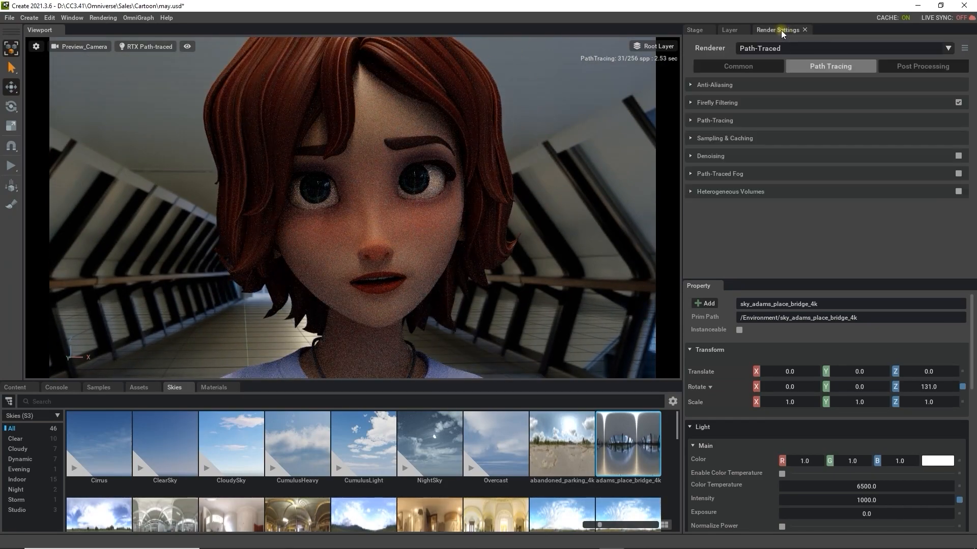
left_click(959, 156)
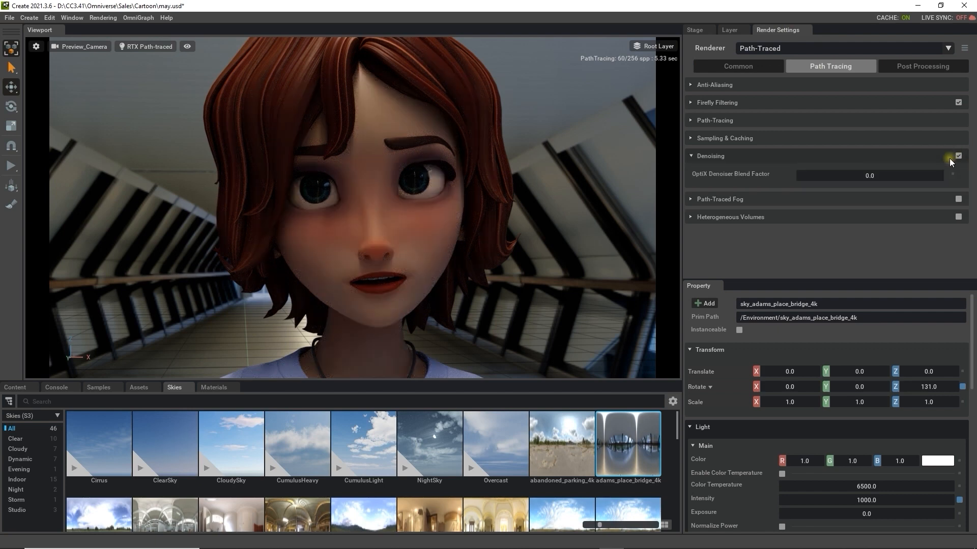
left_click(695, 30)
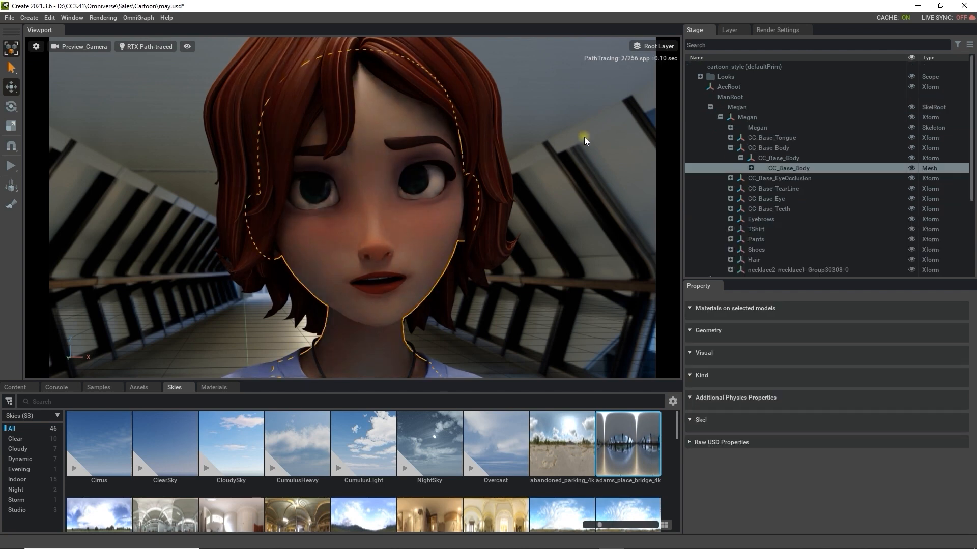
- Enable subsurface on the skin materials with weight 1.0 and red scatter radius 2.0
left_click(741, 168)
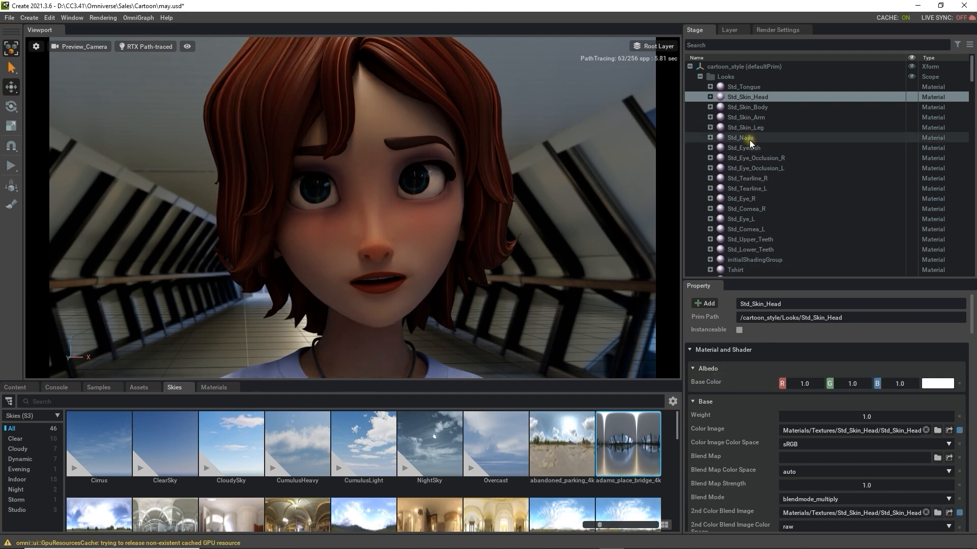
left_click(739, 137)
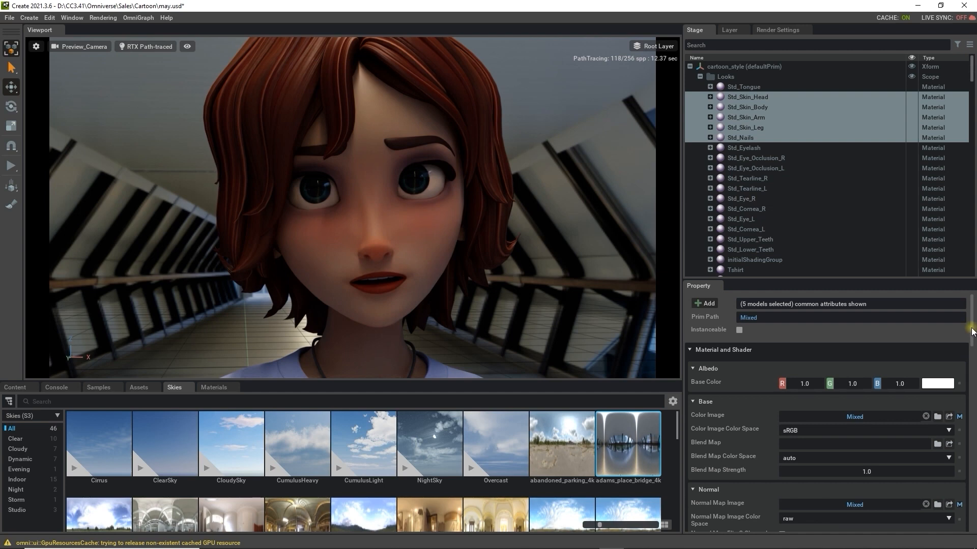
scroll("down", 3)
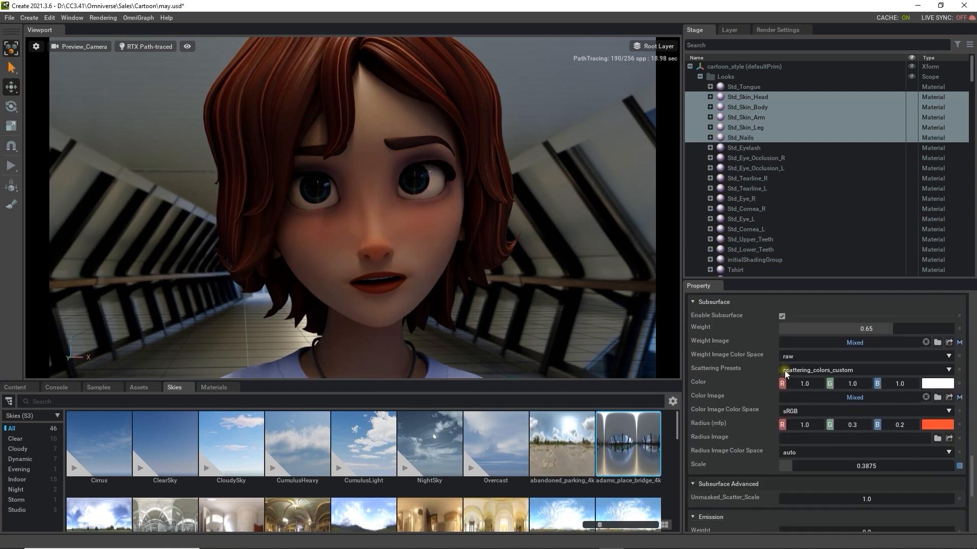
mouse_move(719, 320)
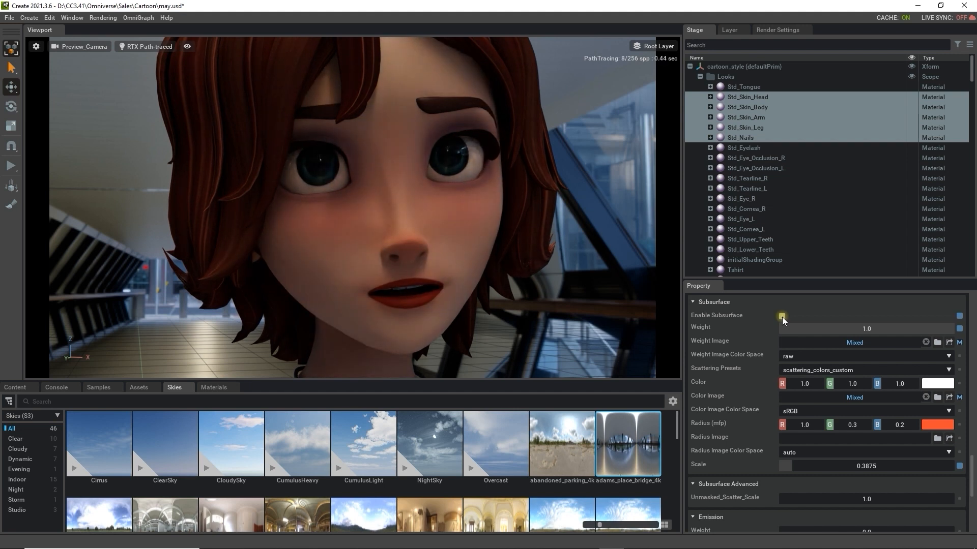
left_click(781, 316)
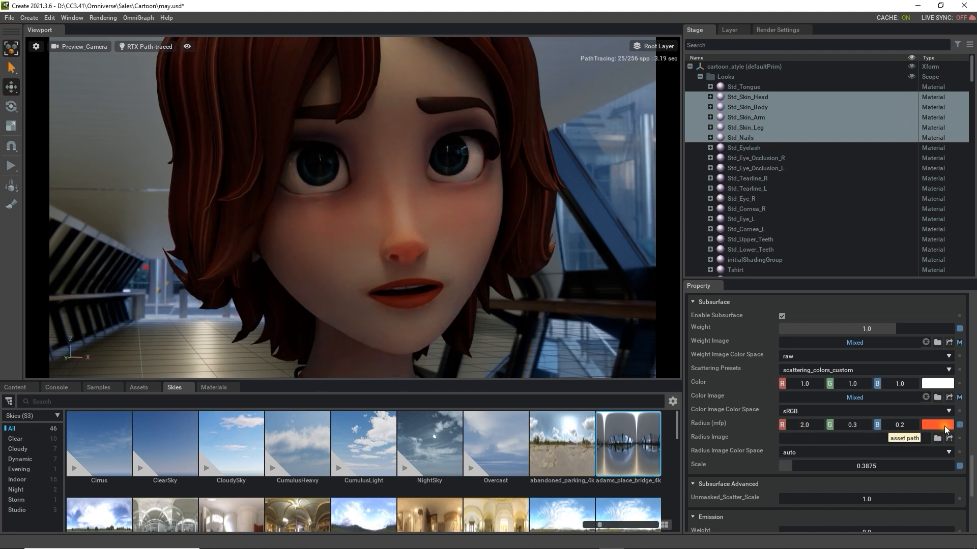
left_click(937, 425)
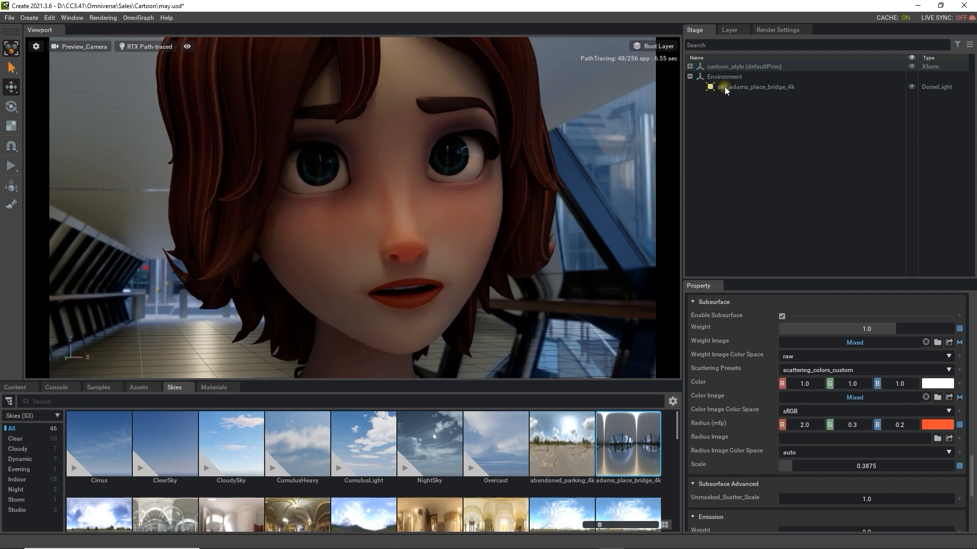
- Rotate the bridge DomeLight to 138° Z, after a lebombo sky trial, with intensity 1500
left_click(755, 86)
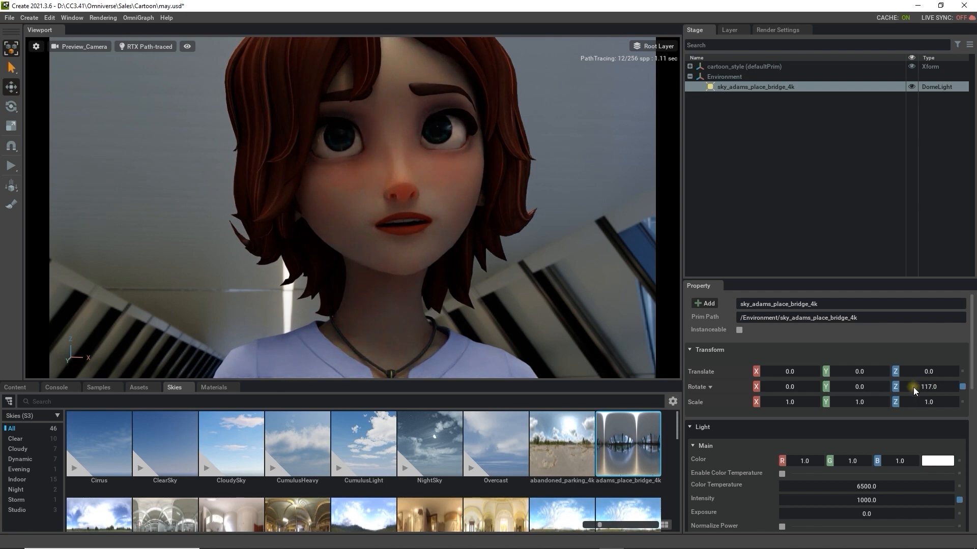
left_click_drag(928, 387, 930, 386)
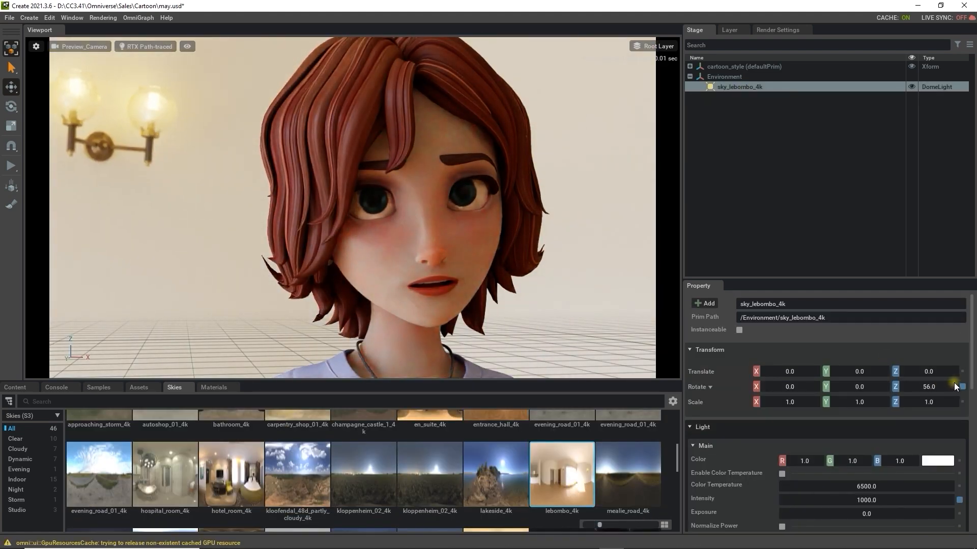
left_click_drag(928, 387, 959, 387)
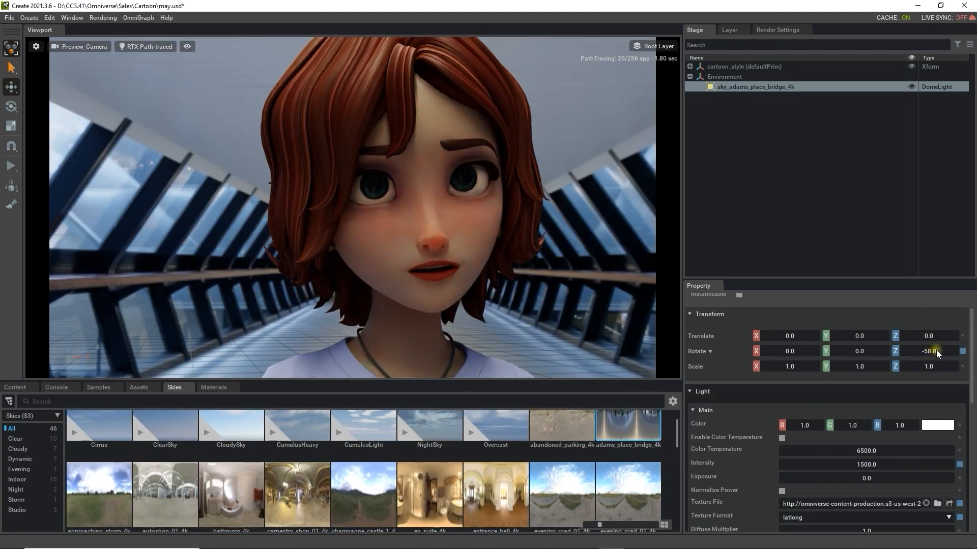
left_click_drag(928, 351, 927, 351)
type("138")
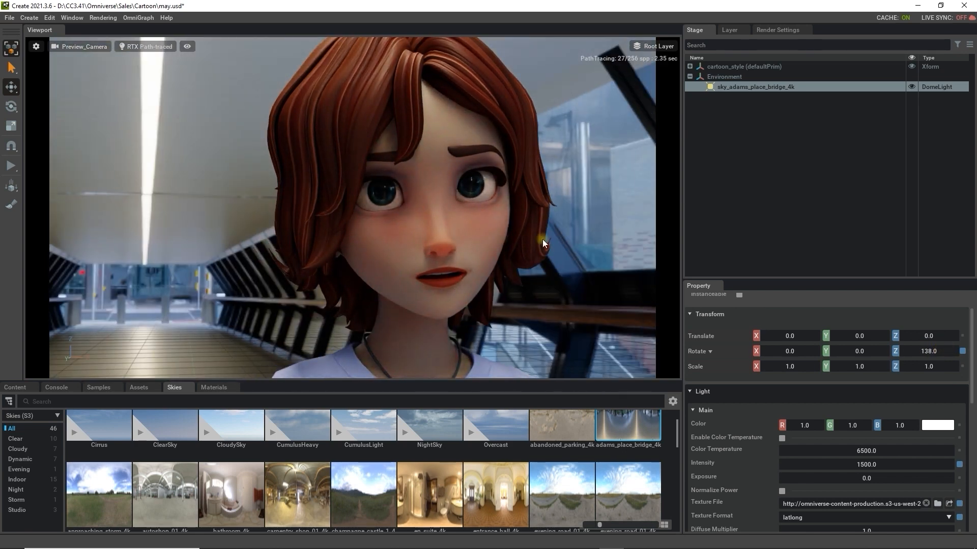
mouse_move(500, 297)
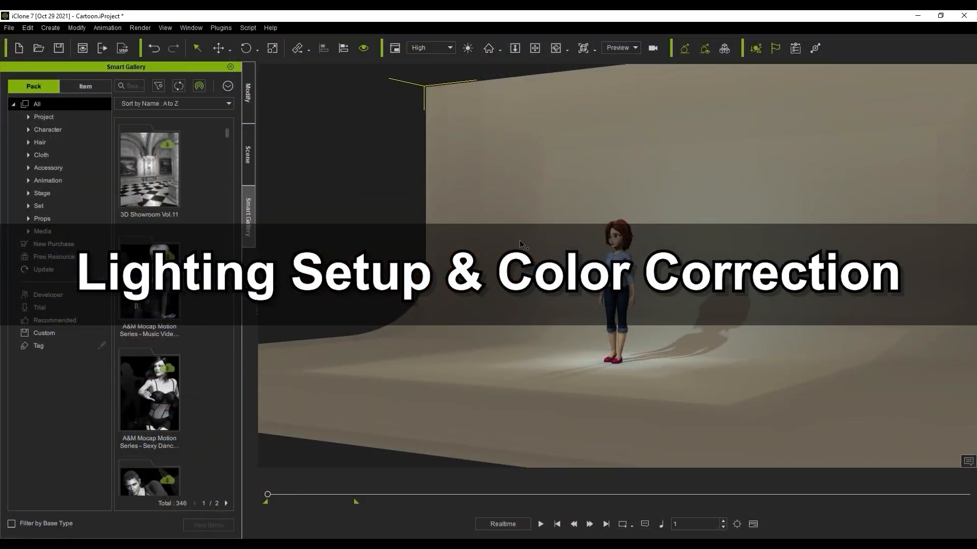
- Browse Light Studio props and set the USD export to Selected for the backdrop prop
left_click(41, 194)
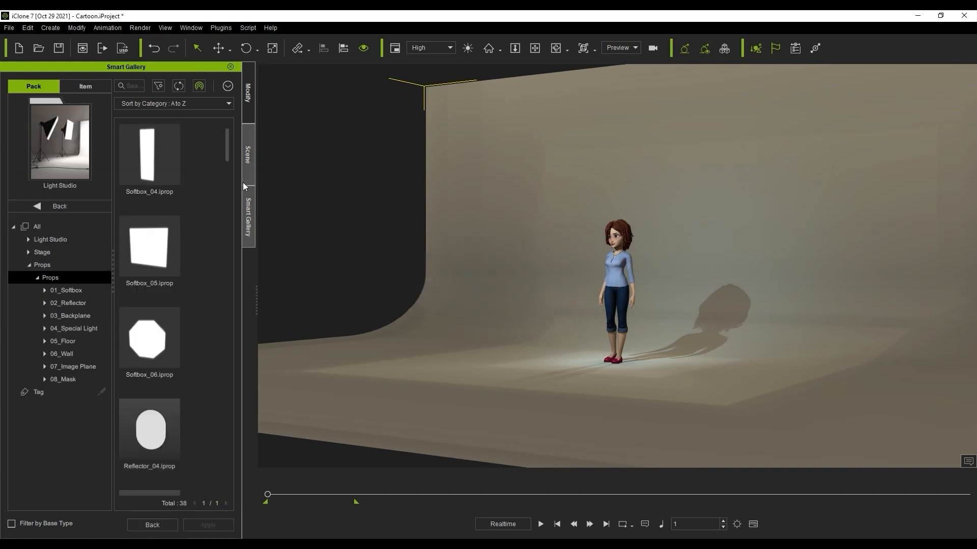
scroll("down", 3)
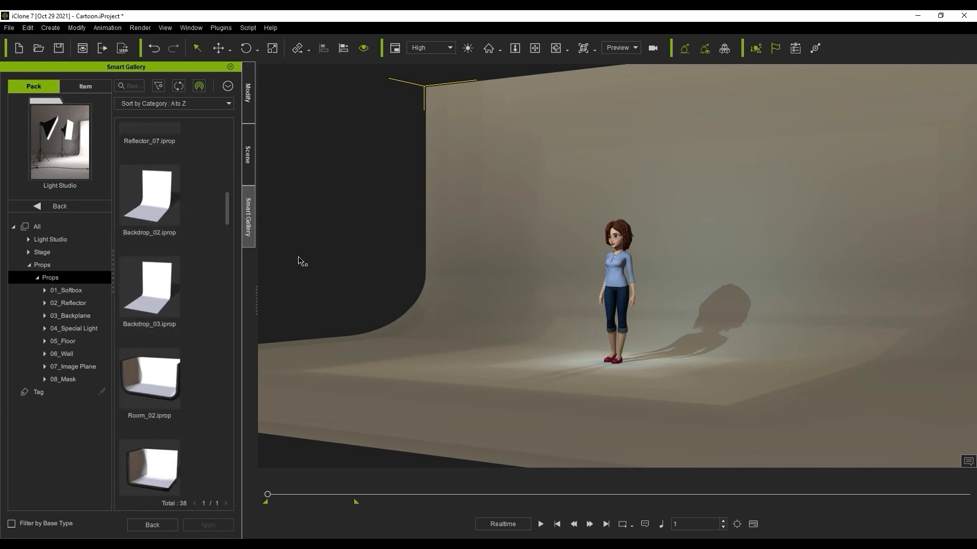
mouse_move(123, 48)
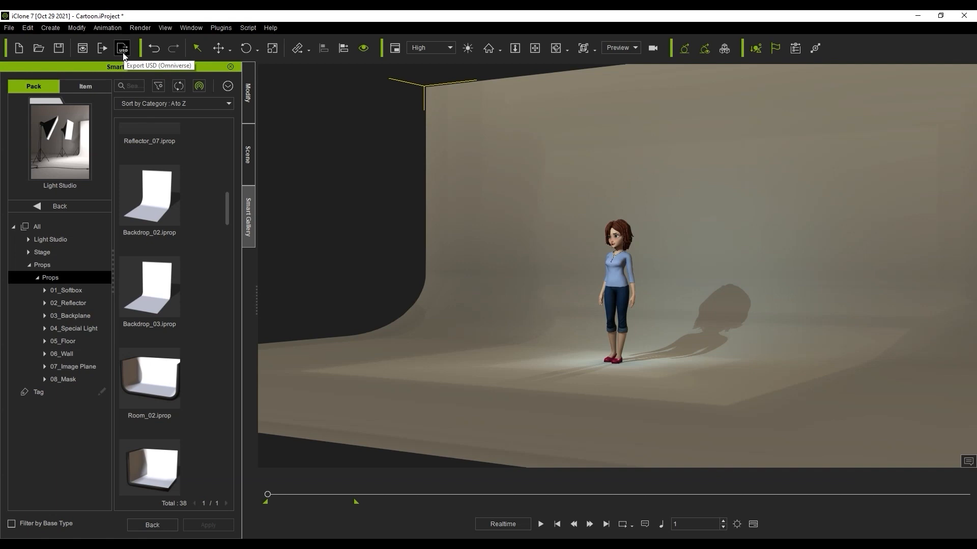
left_click(122, 48)
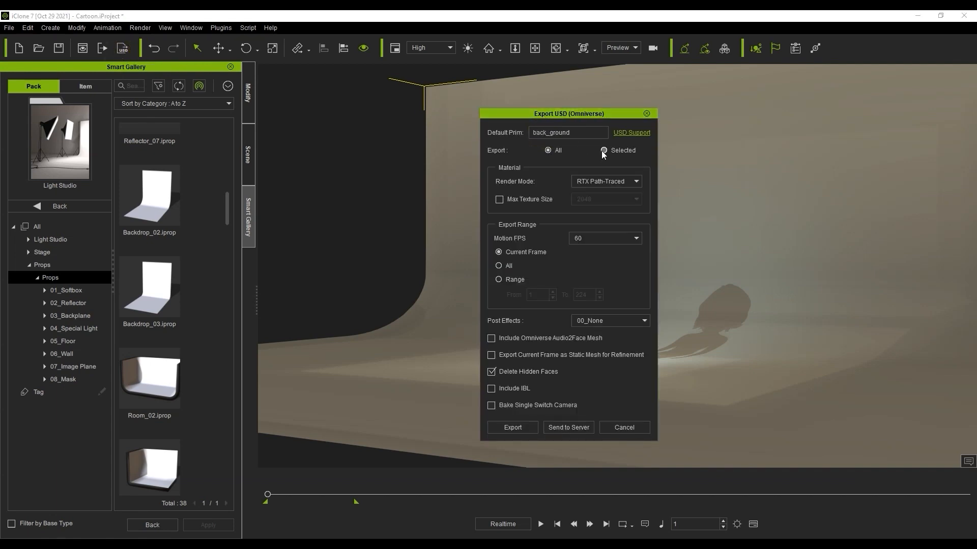
left_click(603, 150)
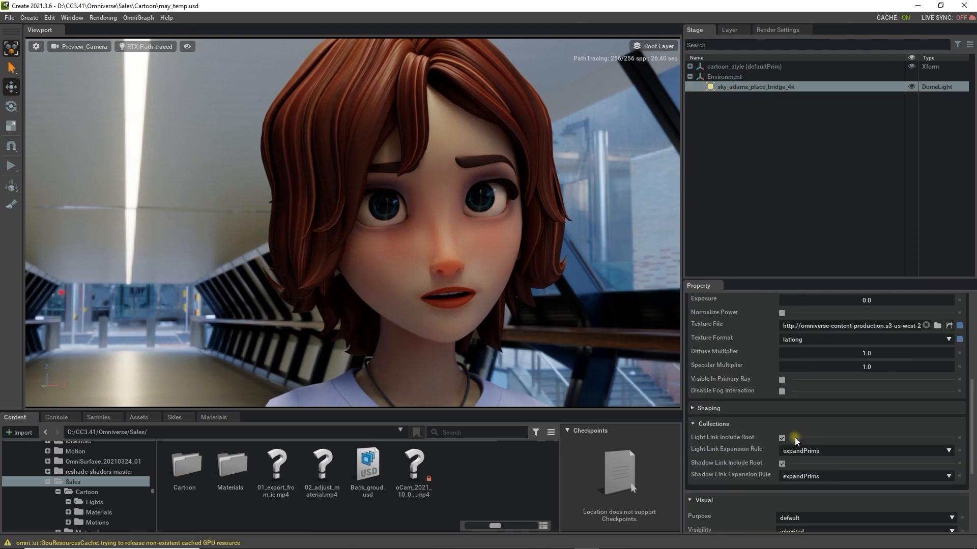
- Turn off Visible In Primary Ray on the DomeLight and add Back_groud.usd behind the character
left_click(781, 379)
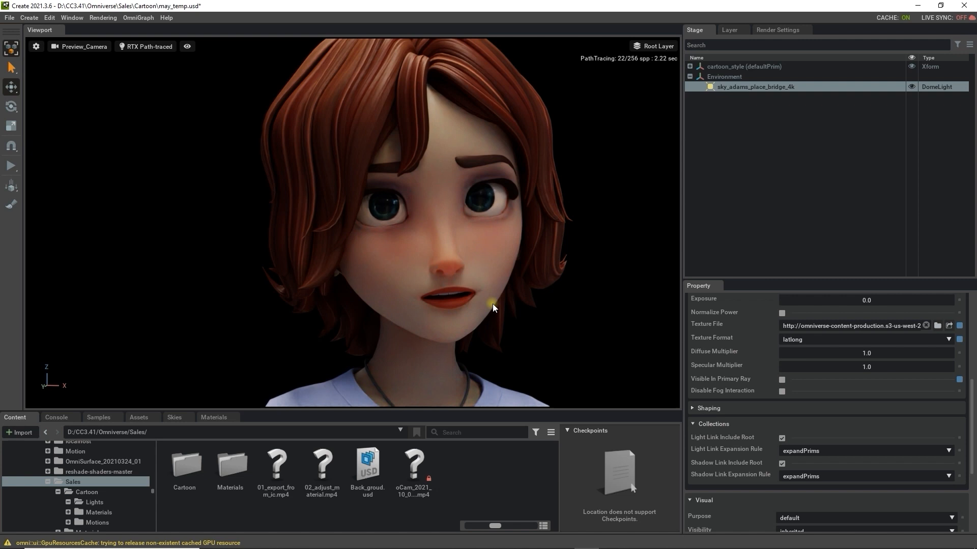
left_click(782, 380)
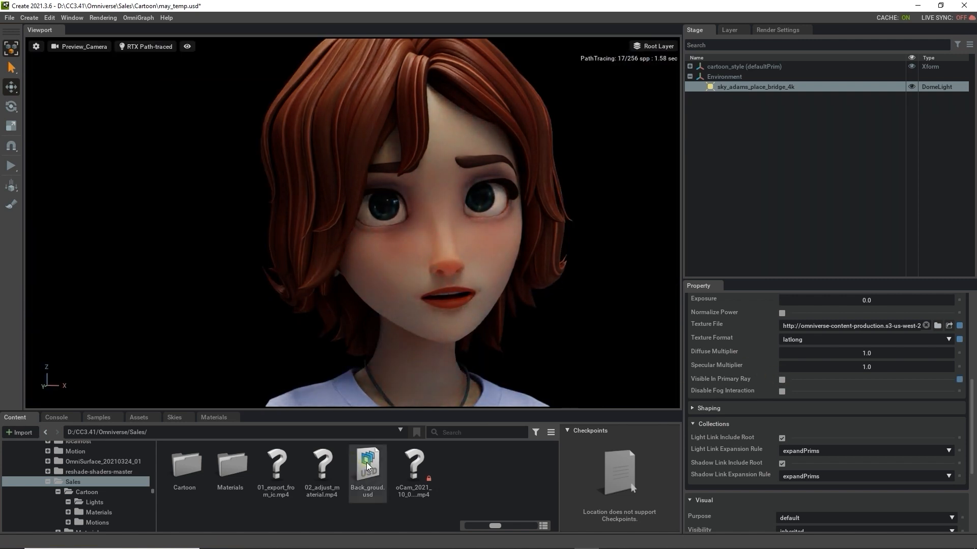
double_click(367, 467)
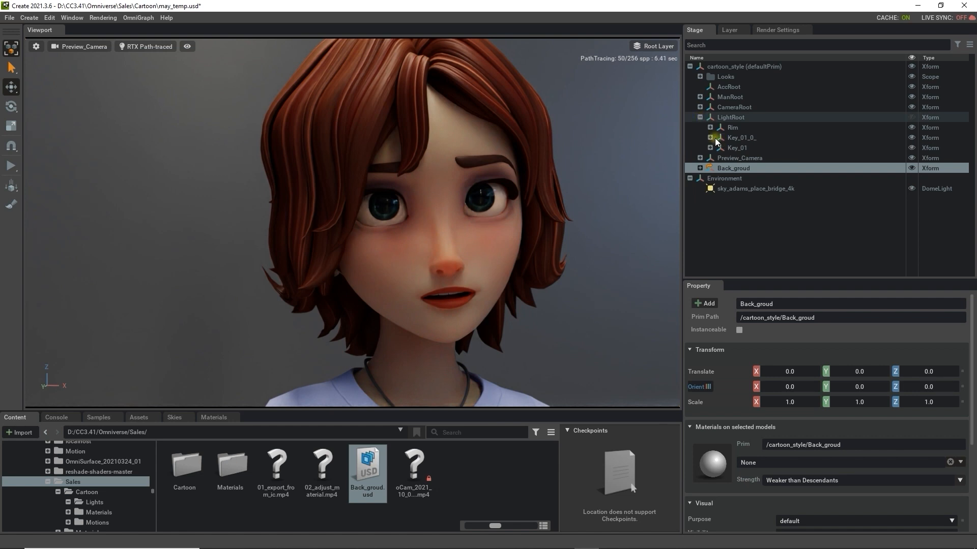
- Set the Rim RectLight intensity to 10000, then select the Key_01 rect light
left_click(710, 127)
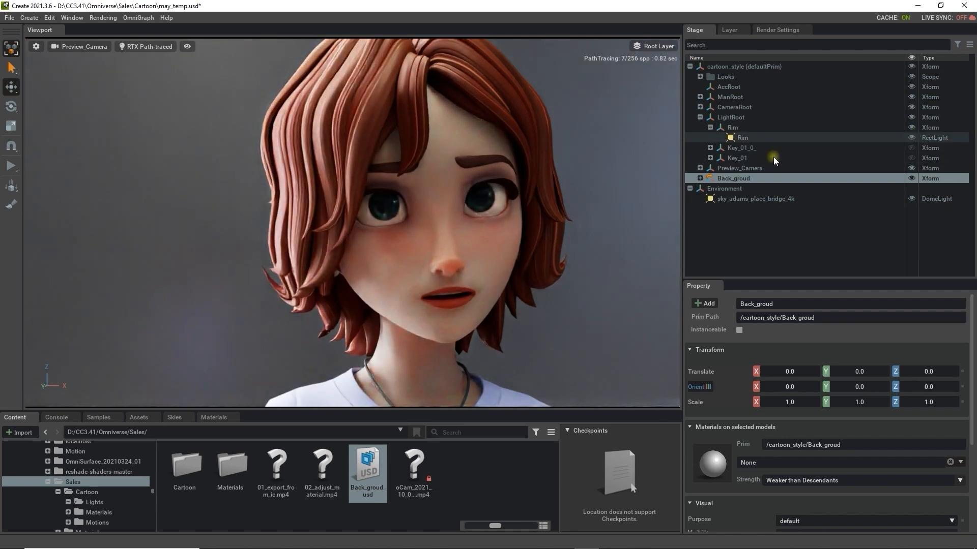
left_click(742, 138)
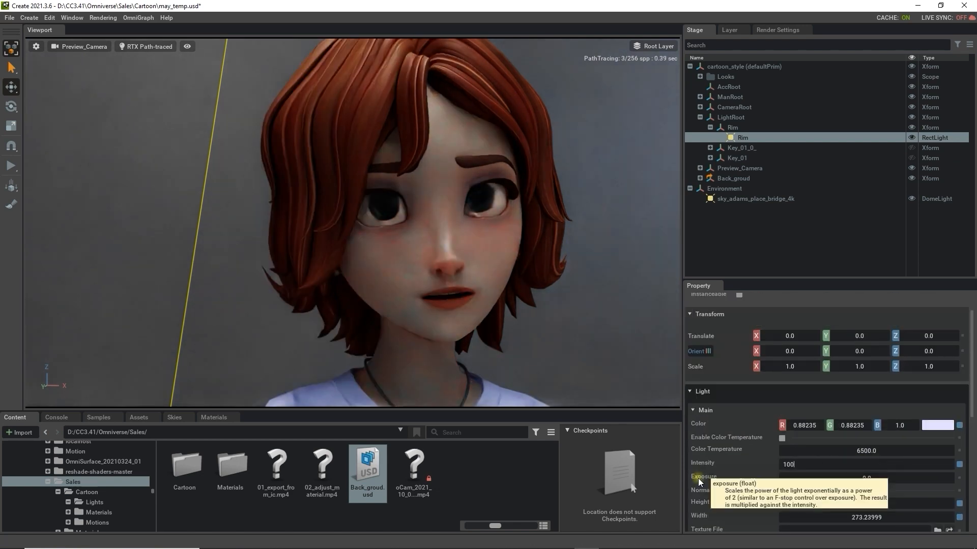
type("10000")
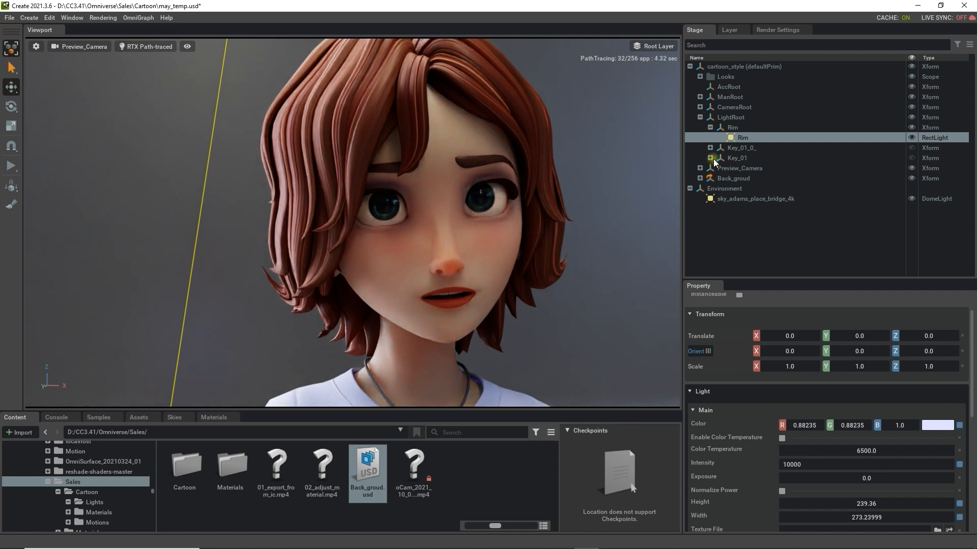
left_click(709, 148)
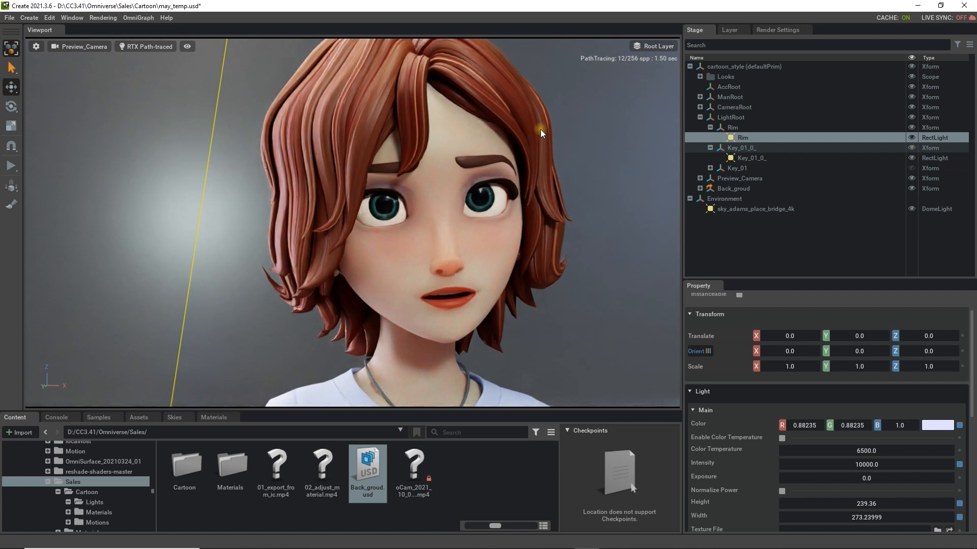
left_click(748, 158)
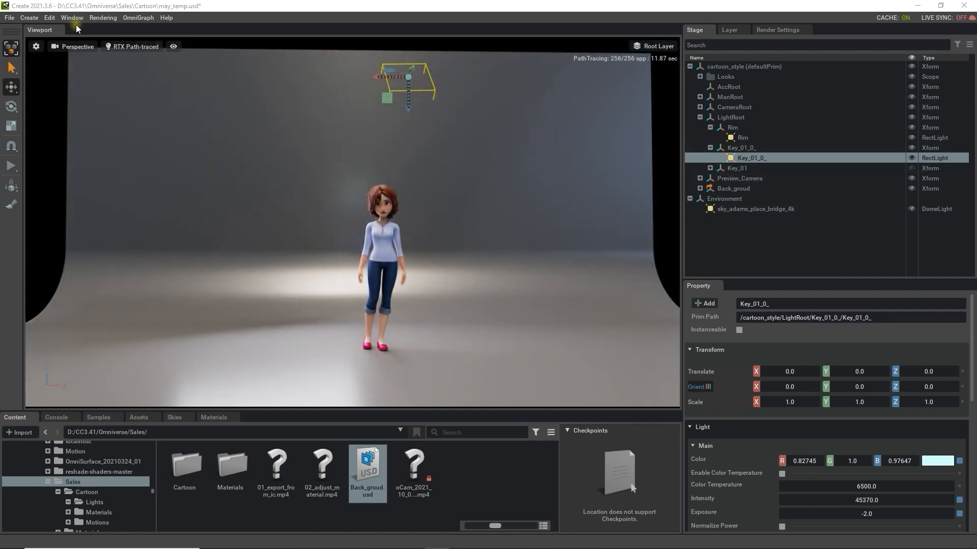
- Create a RectLight beside the character at 15000 intensity and return to Preview_Camera
left_click(28, 17)
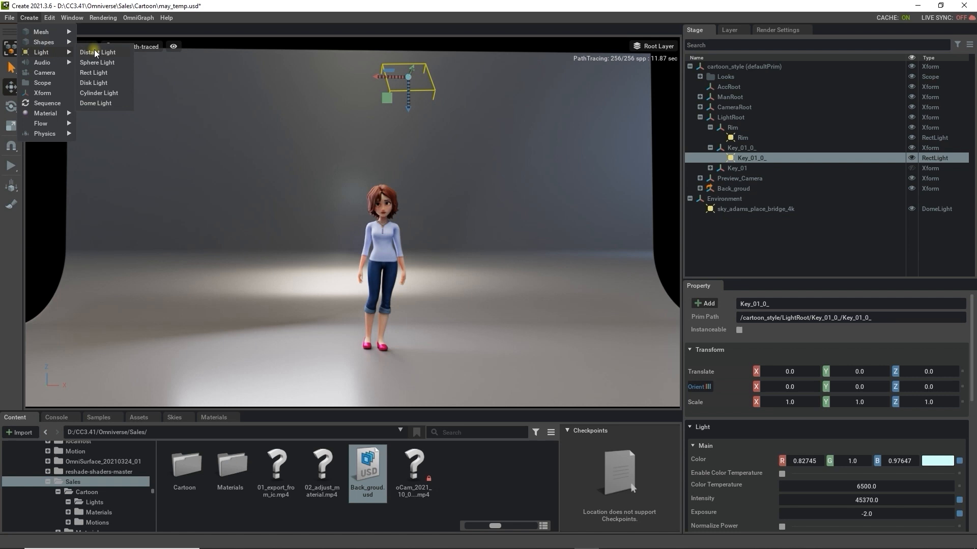
left_click(94, 73)
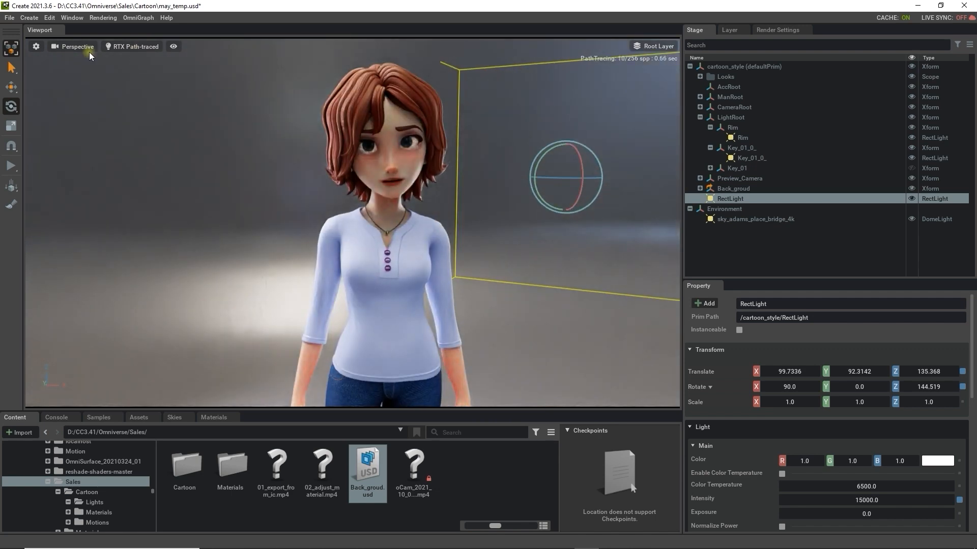
left_click(76, 46)
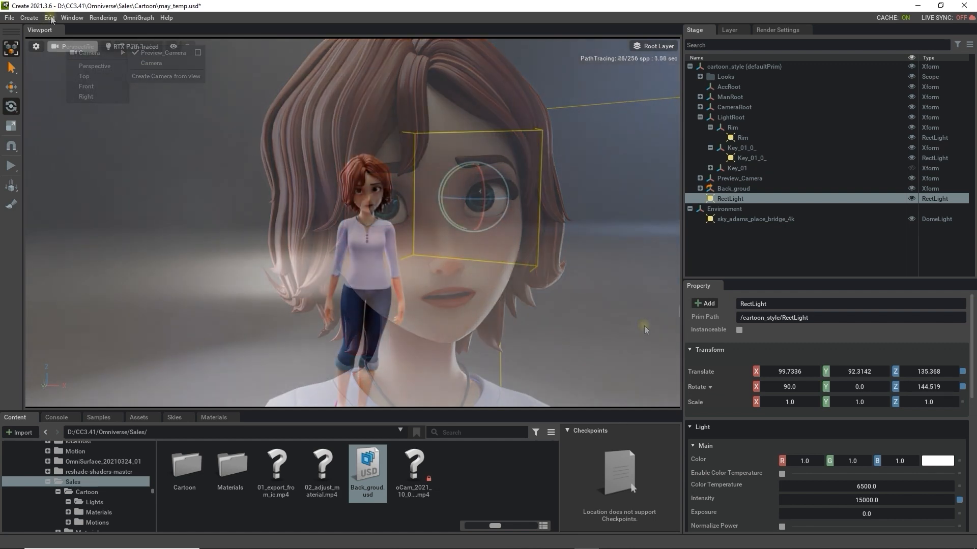
left_click(29, 17)
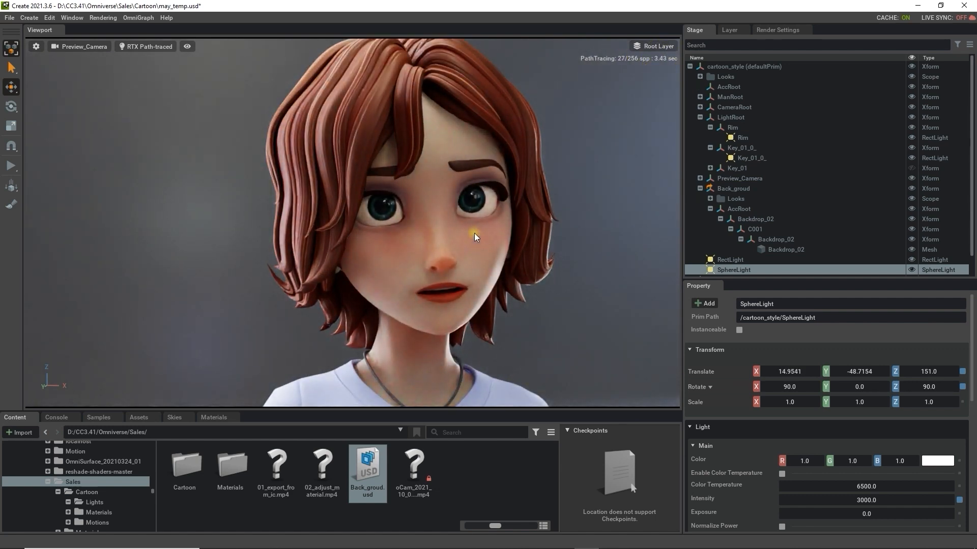
- Enable Post Processing colour correction with saturation 1.3, contrast 1.02 and gamma 1.01
left_click(738, 168)
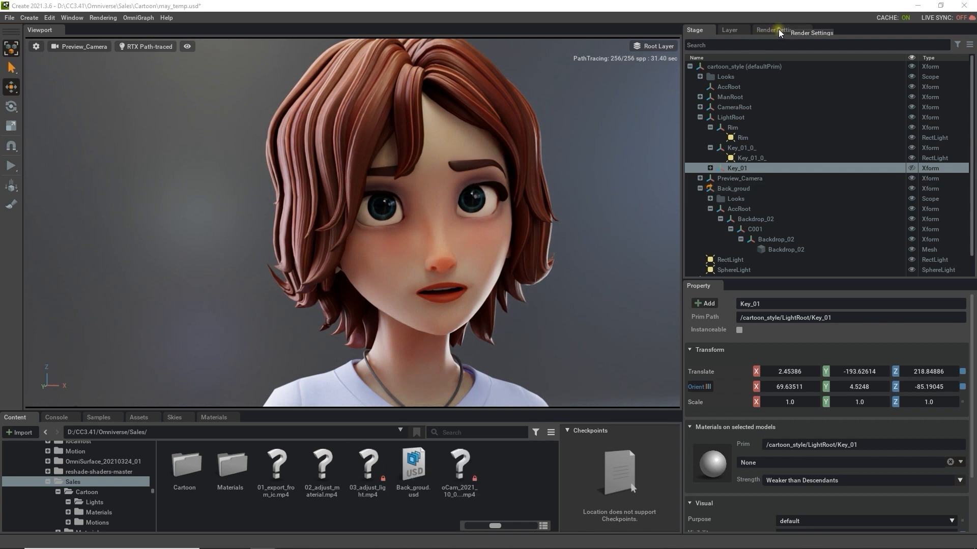
left_click(775, 30)
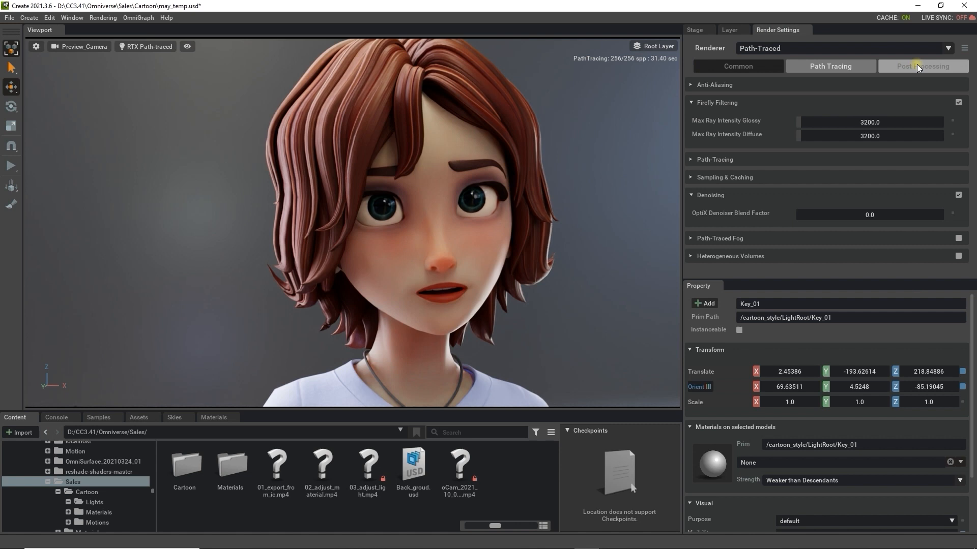
left_click(923, 66)
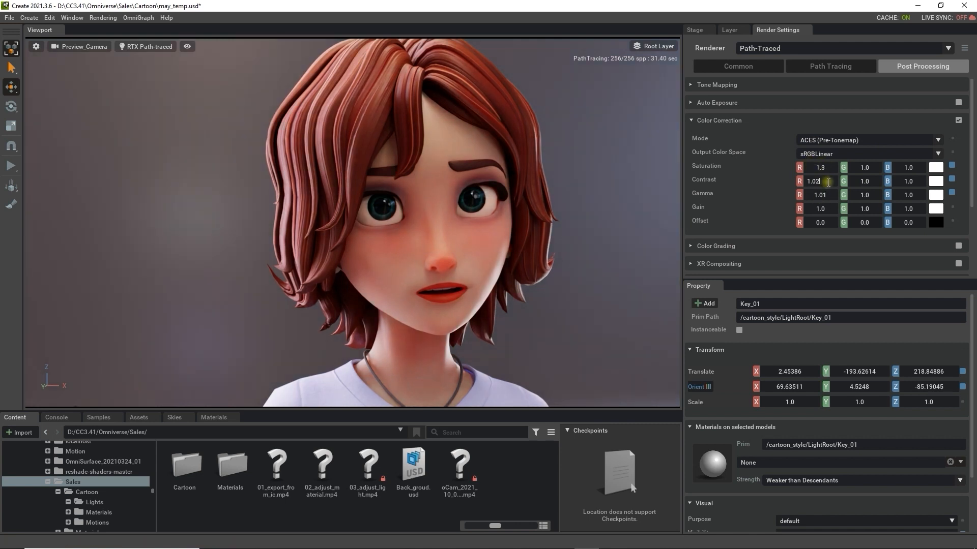
type("0")
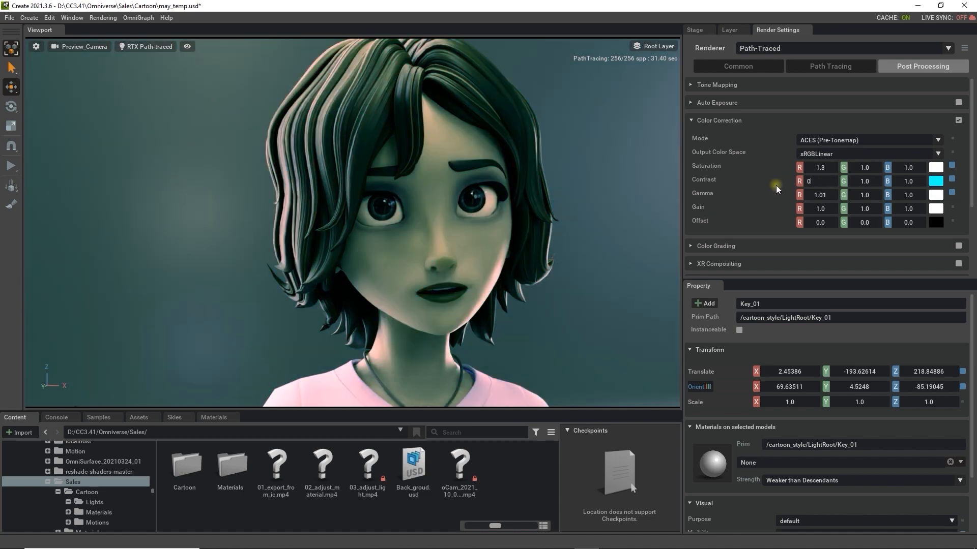